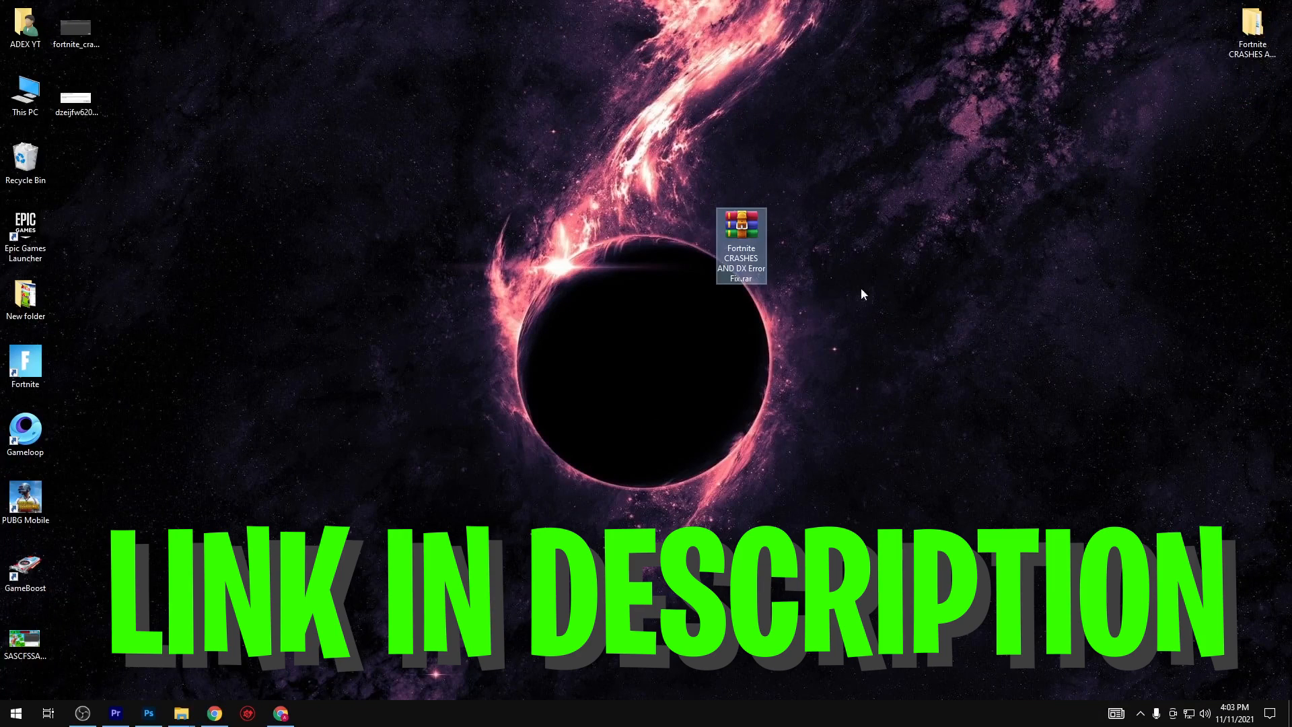
mouse_move(649, 221)
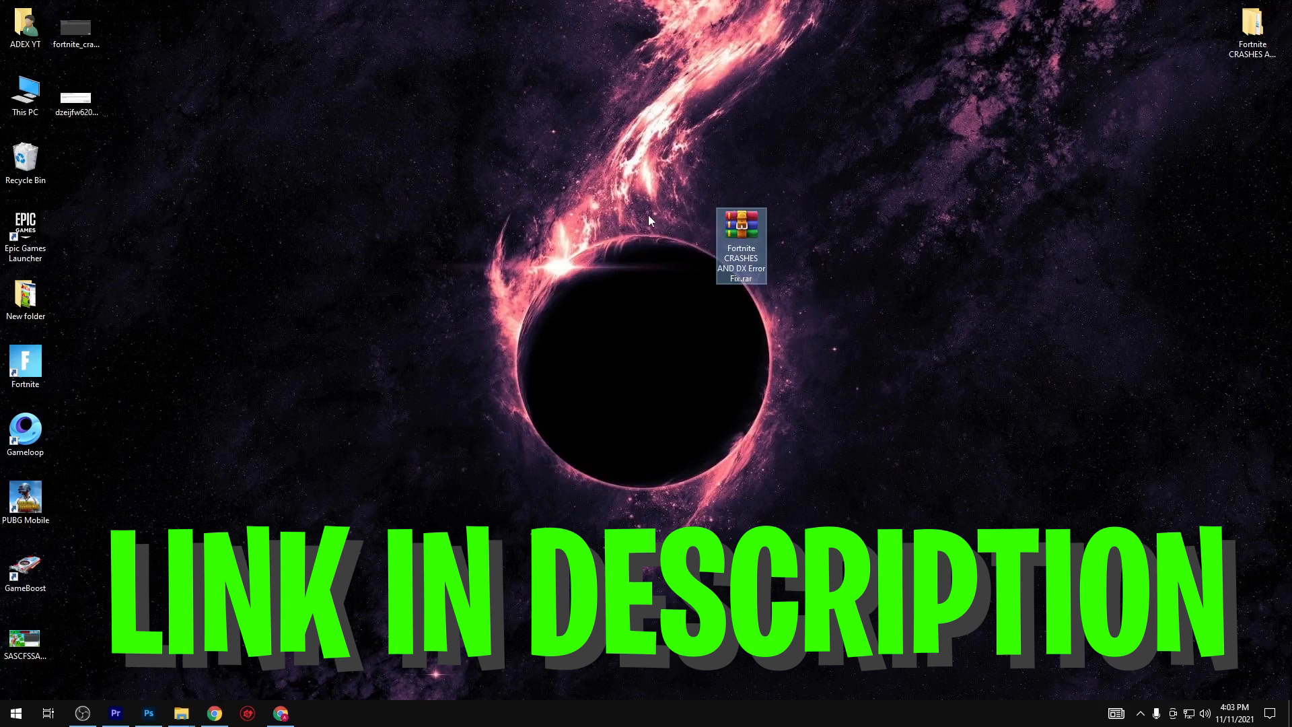